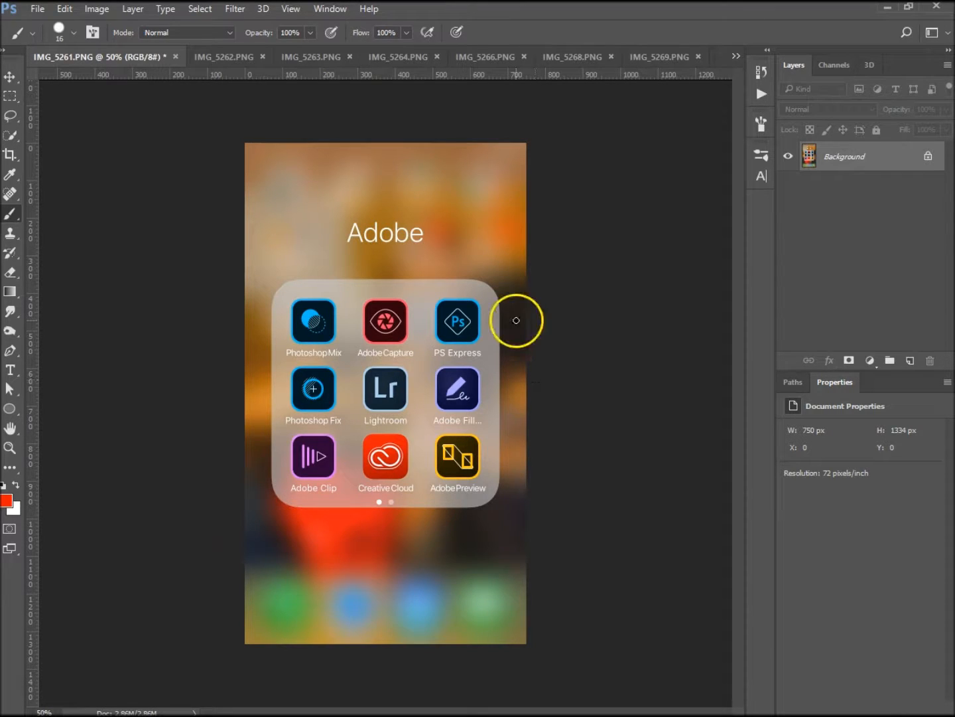
pyautogui.moveTo(392, 257)
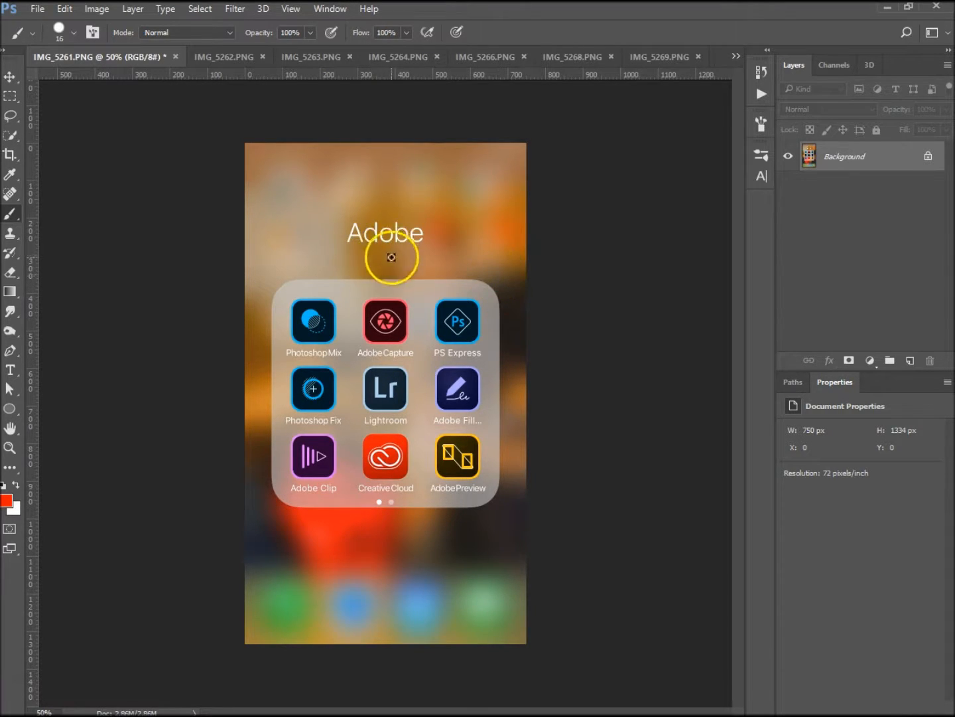
pyautogui.moveTo(410, 261)
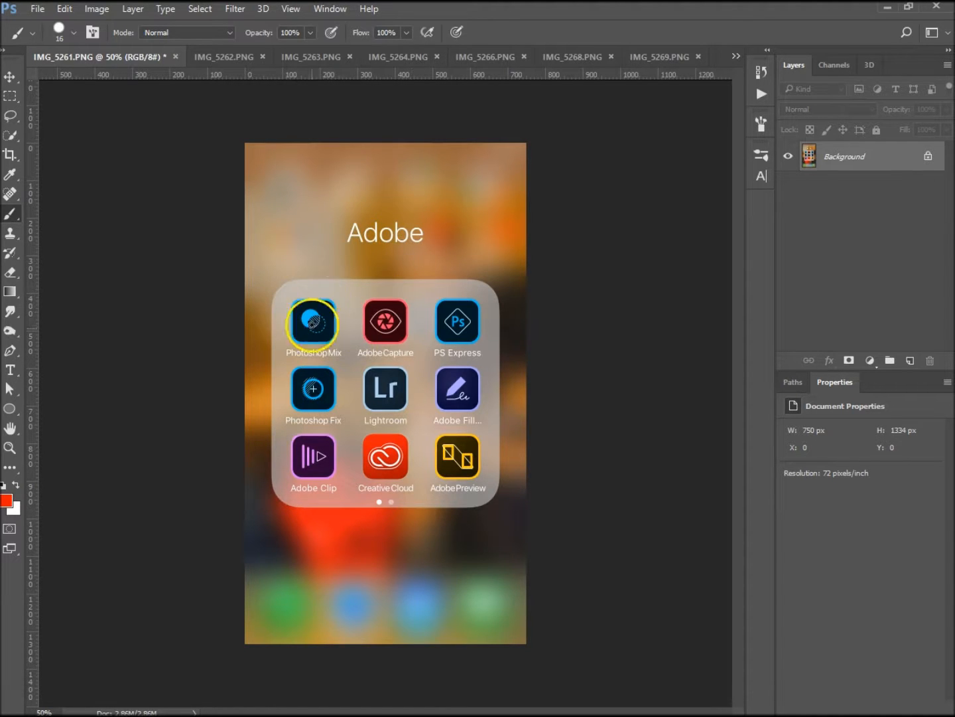
pyautogui.moveTo(389, 280)
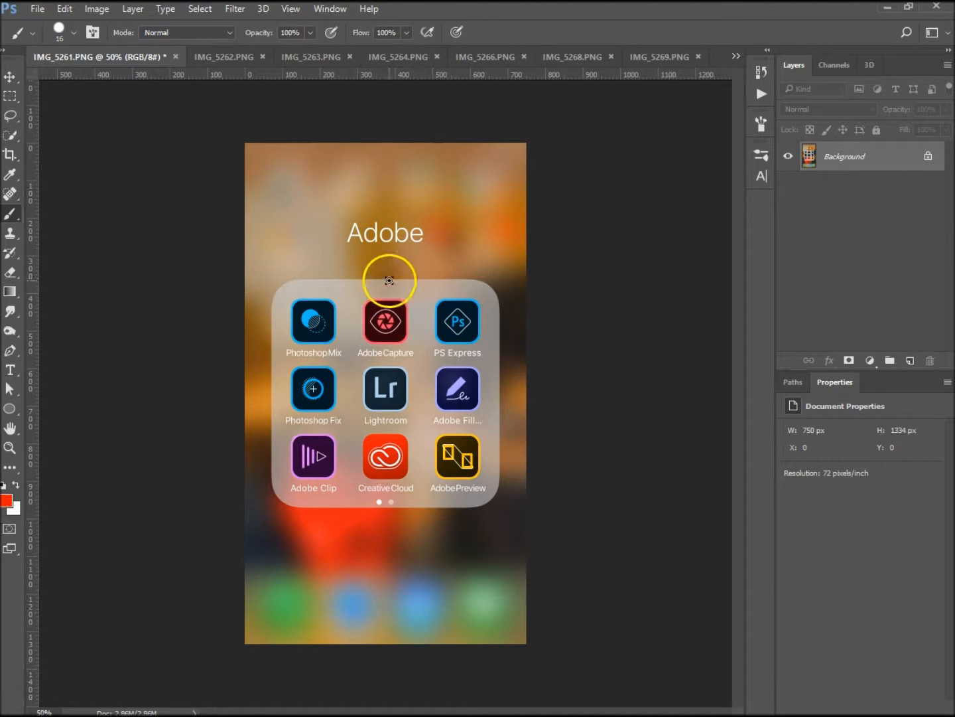
pyautogui.moveTo(396, 297)
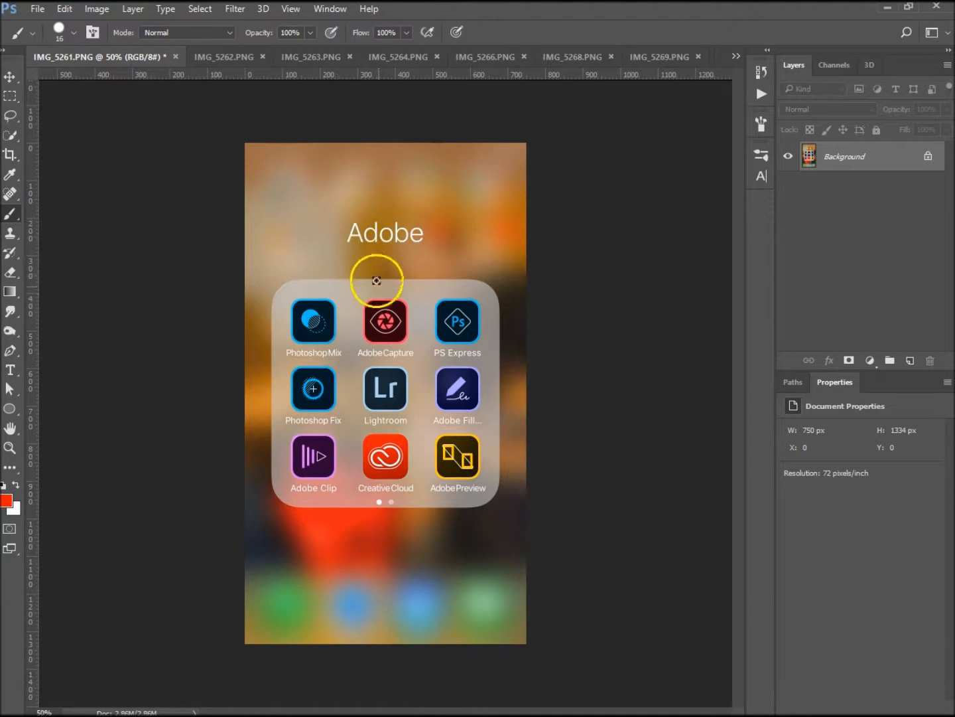
pyautogui.moveTo(397, 285)
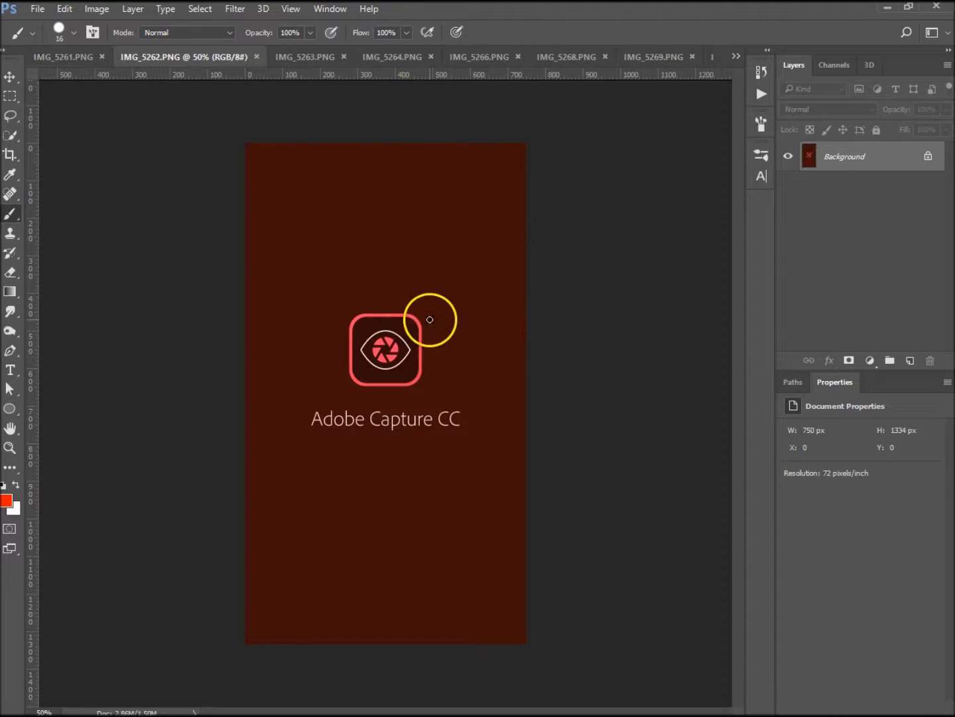
# - Show the IMG_5263.PNG Capture library screenshot with red strokes under the four category labels
pyautogui.click(305, 56)
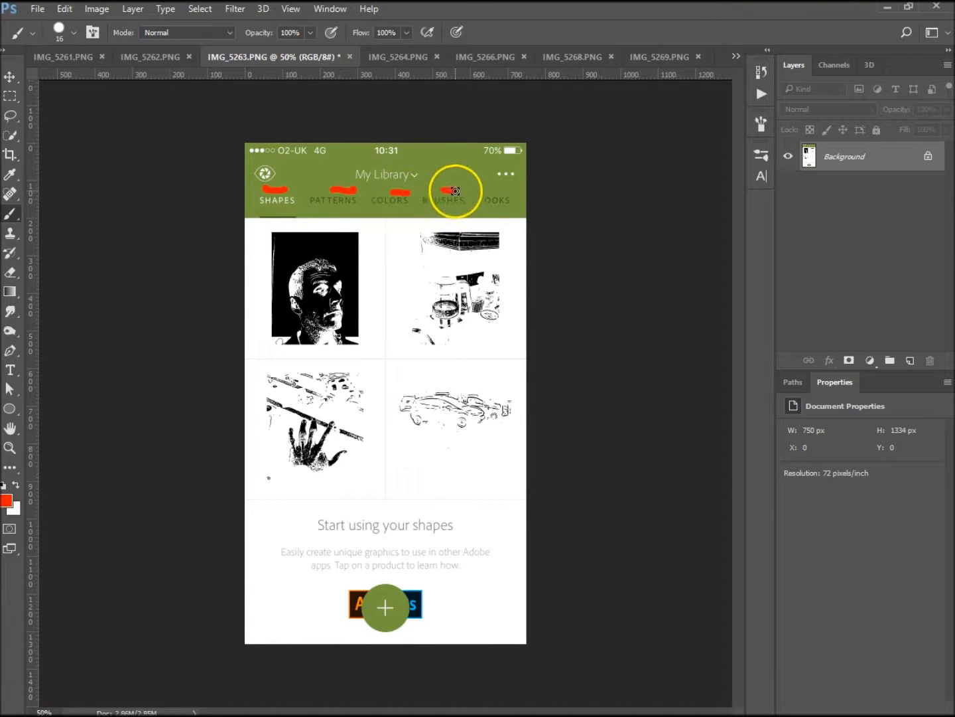
# - Switch to the IMG_5268.PNG Edit Shape refine screenshot of the black-and-white garden scene
pyautogui.moveTo(456, 189); pyautogui.dragTo(489, 188)
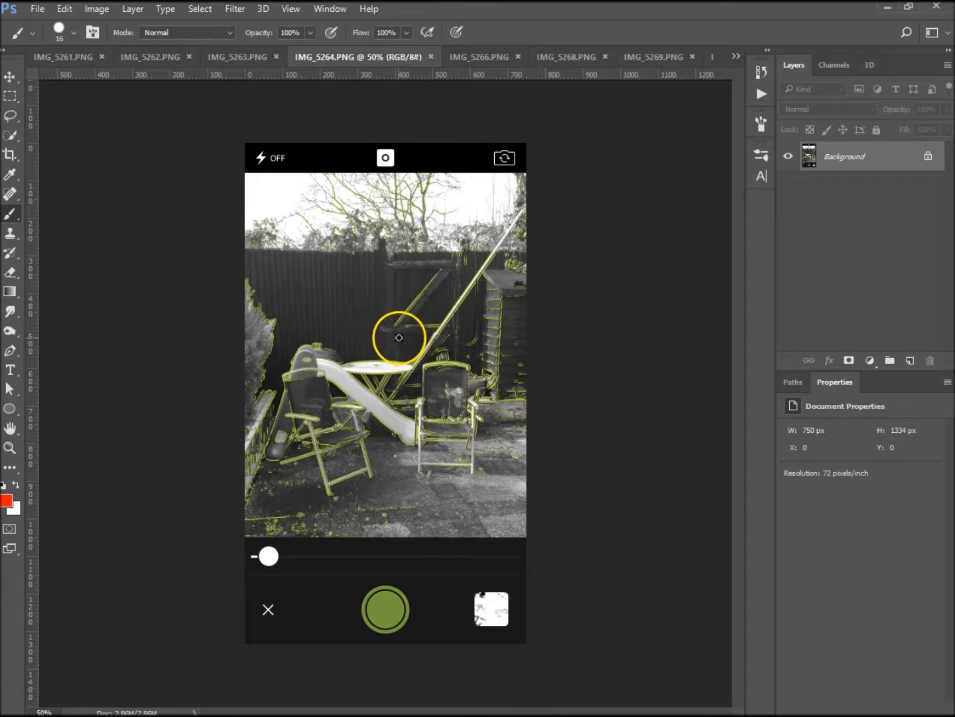
pyautogui.click(479, 56)
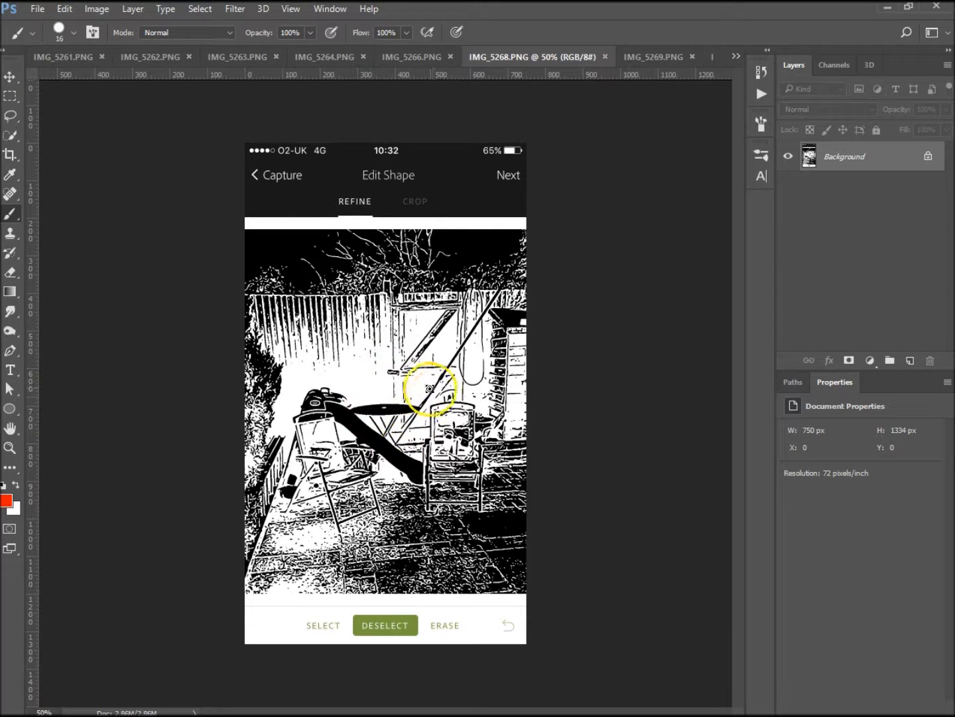
# - Advance past the Shape 5 naming screenshot toward the IMG_5272.PNG patterns screenshot
pyautogui.moveTo(430, 388); pyautogui.dragTo(408, 479)
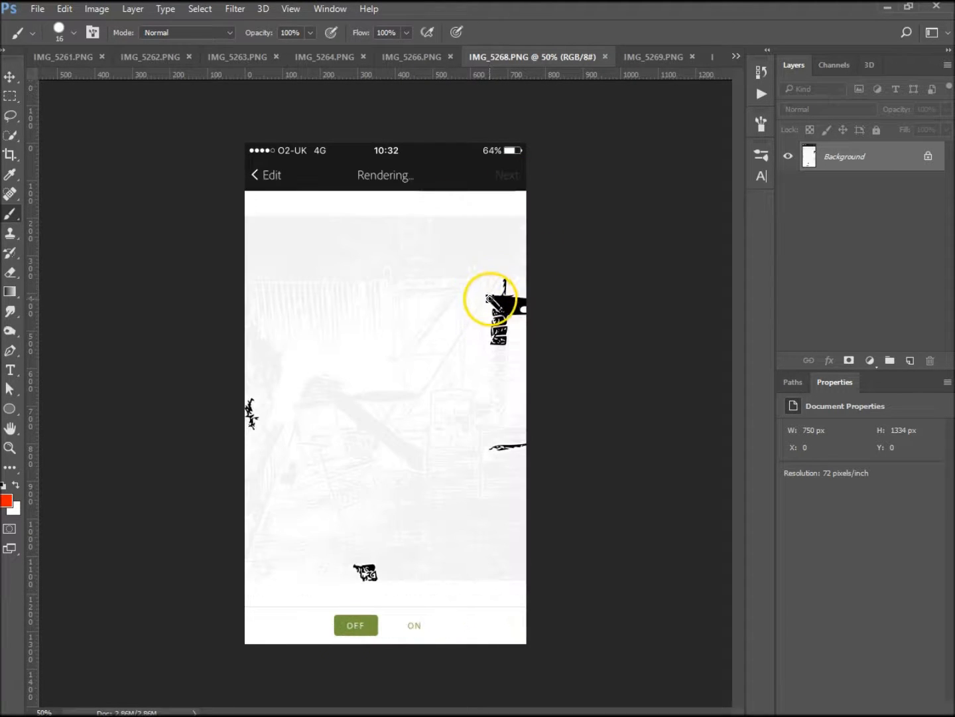
pyautogui.click(654, 56)
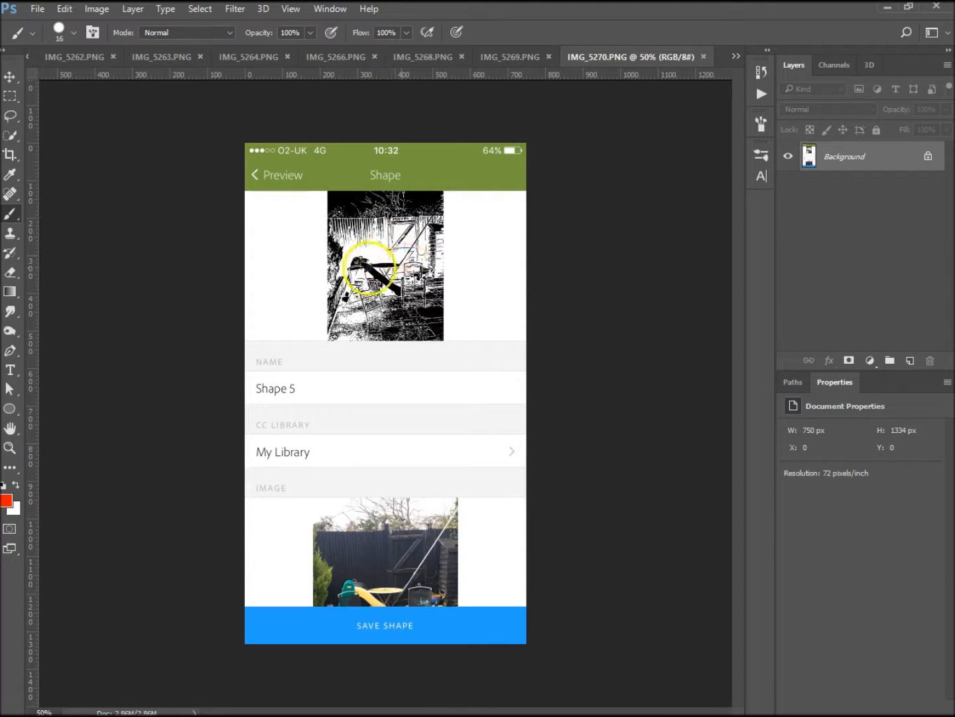
pyautogui.moveTo(330, 400)
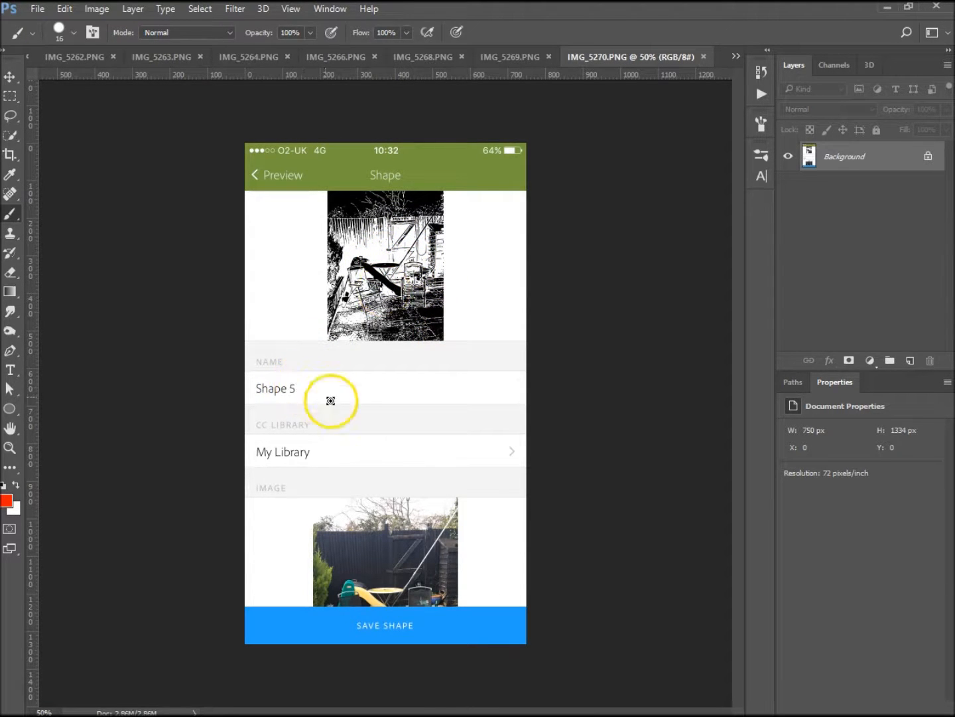
pyautogui.moveTo(331, 453)
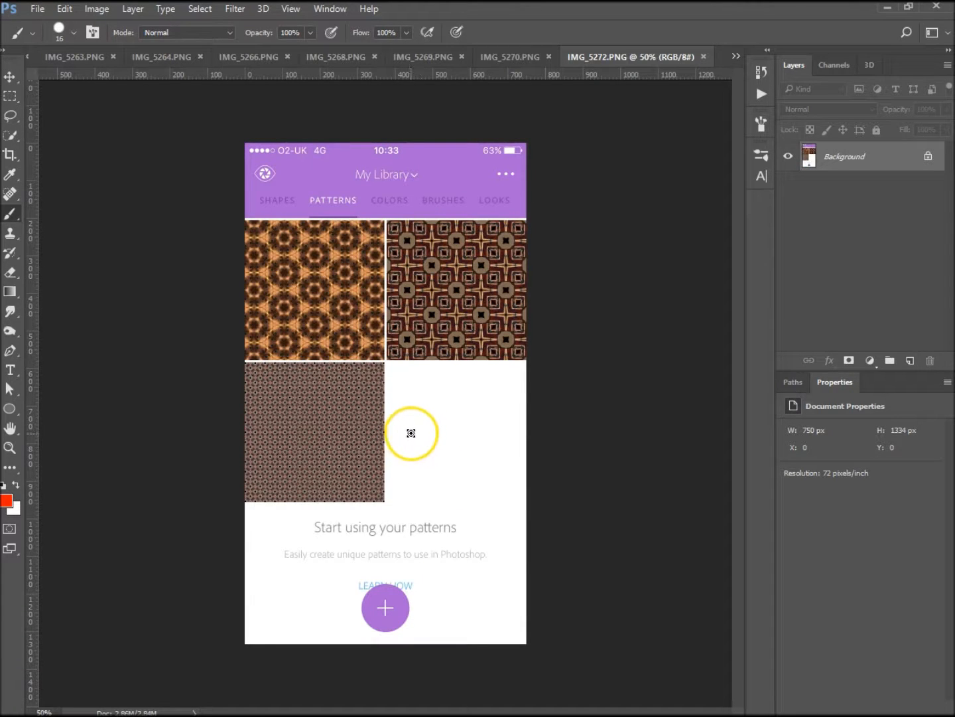
pyautogui.moveTo(424, 436)
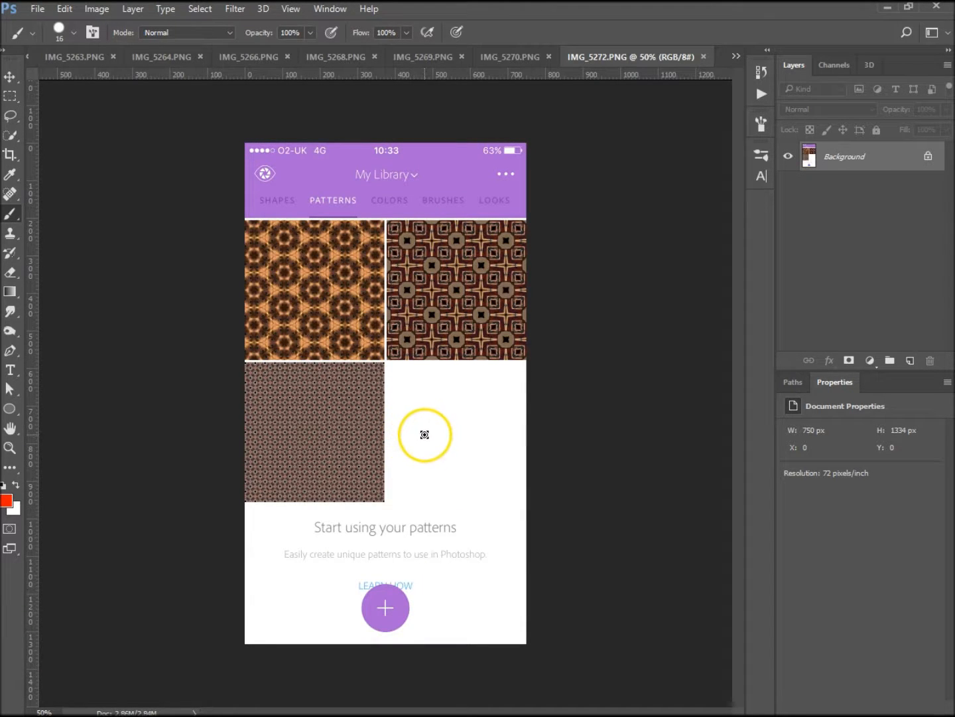
pyautogui.moveTo(350, 321)
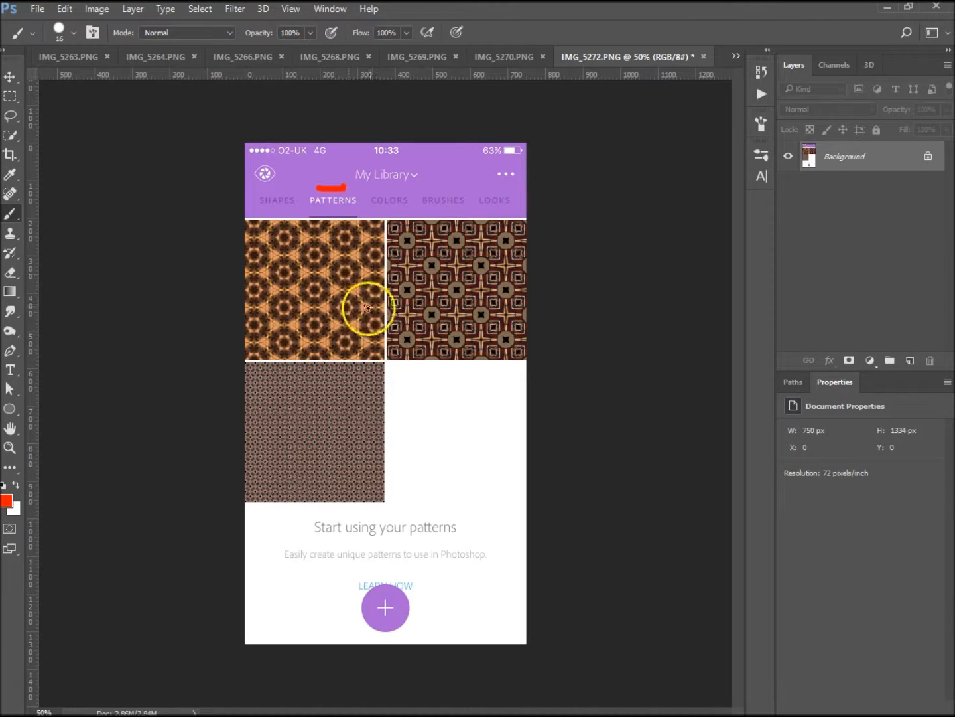
pyautogui.moveTo(451, 379)
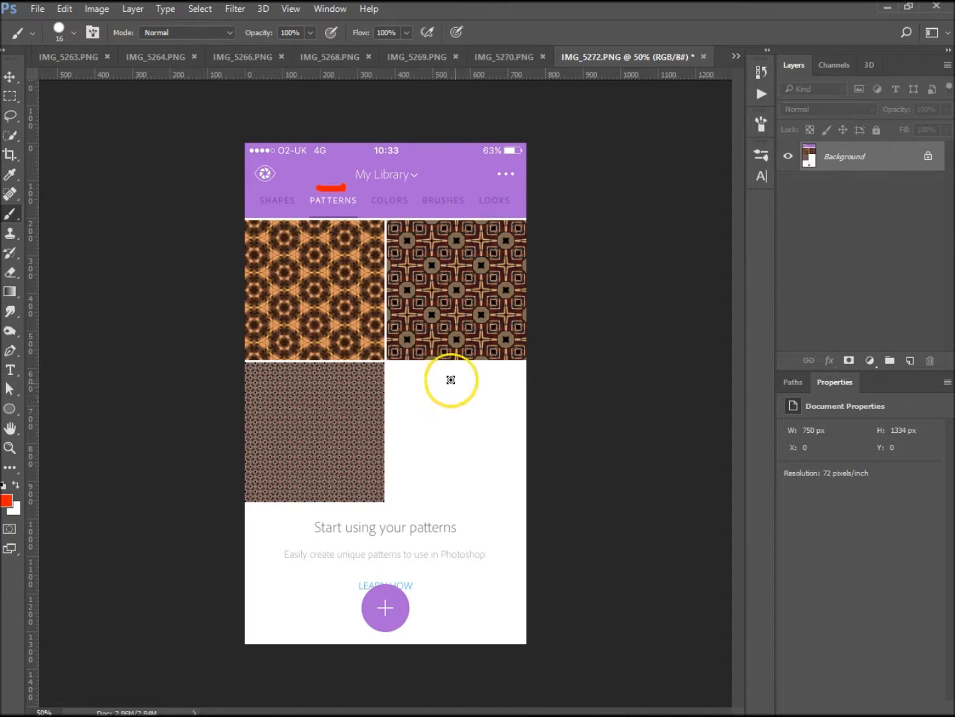
pyautogui.moveTo(434, 396)
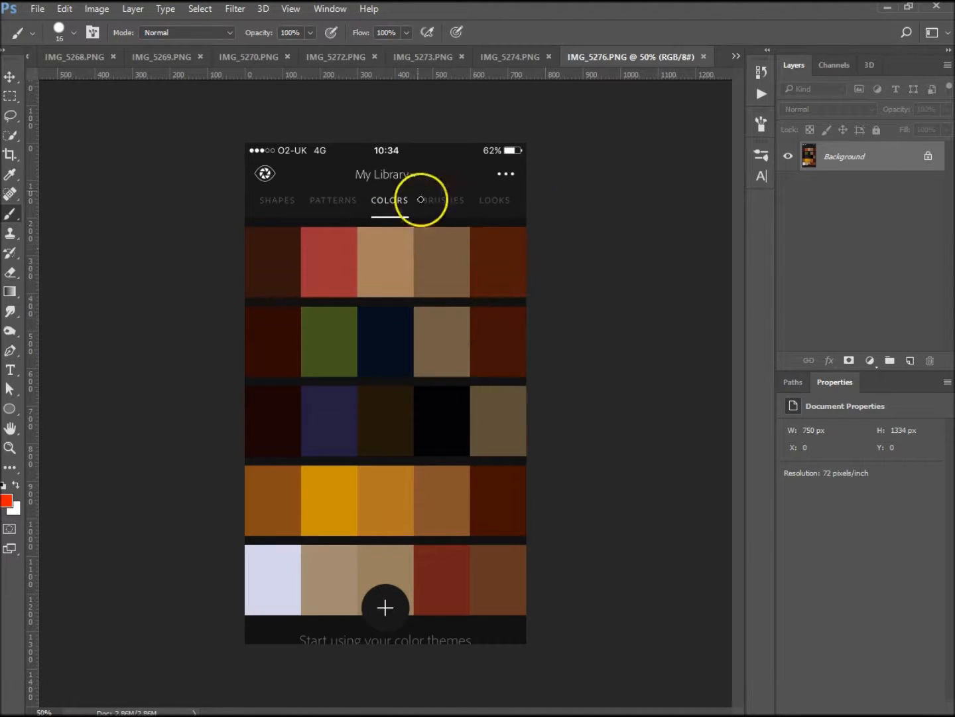
pyautogui.moveTo(424, 322)
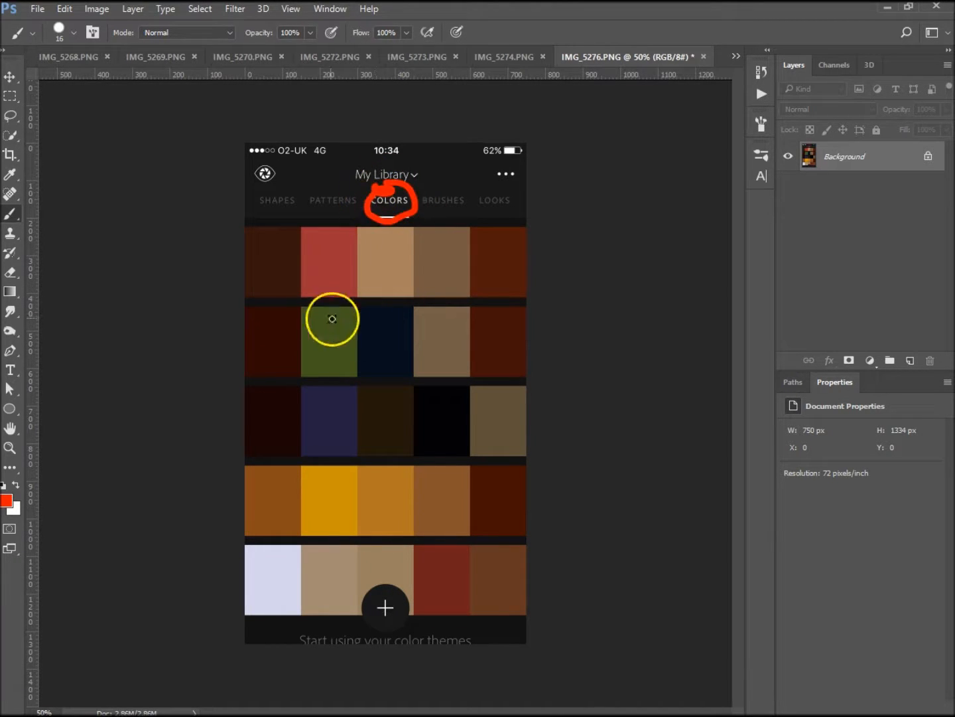
pyautogui.moveTo(376, 281)
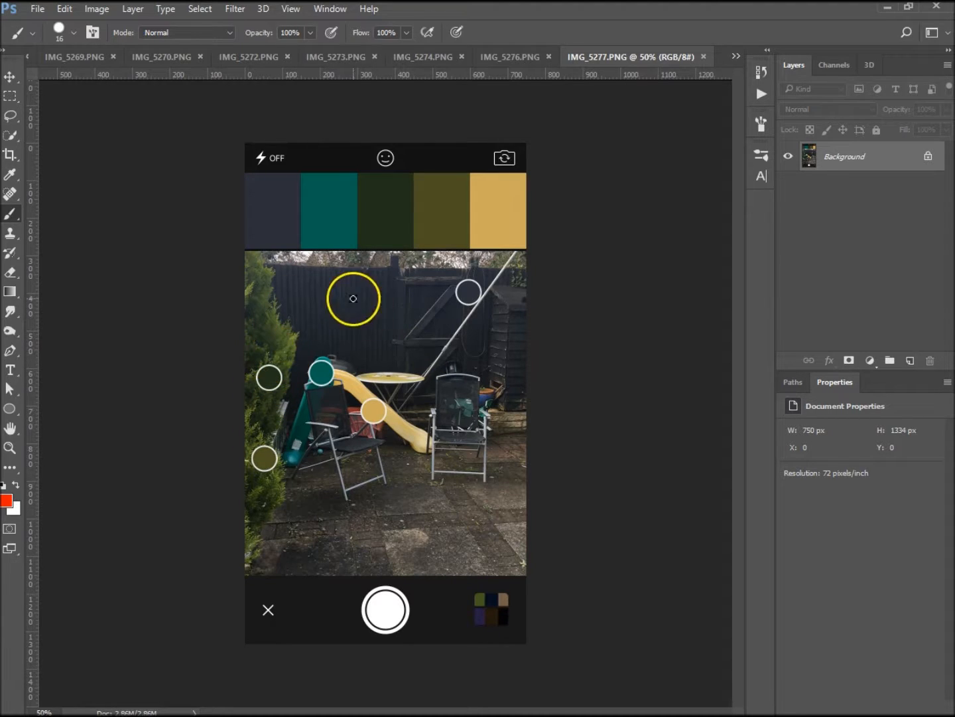
# - Brush a red circle around COLORS on the IMG_5276.PNG colour themes screenshot
pyautogui.moveTo(354, 299); pyautogui.dragTo(326, 217)
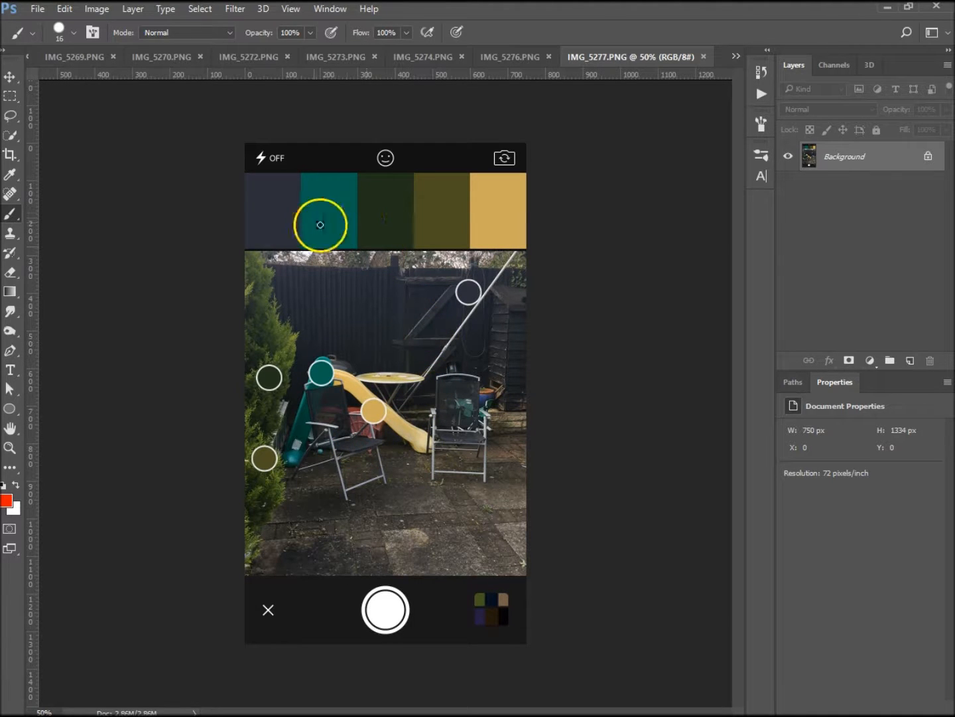
pyautogui.moveTo(321, 224); pyautogui.dragTo(329, 364)
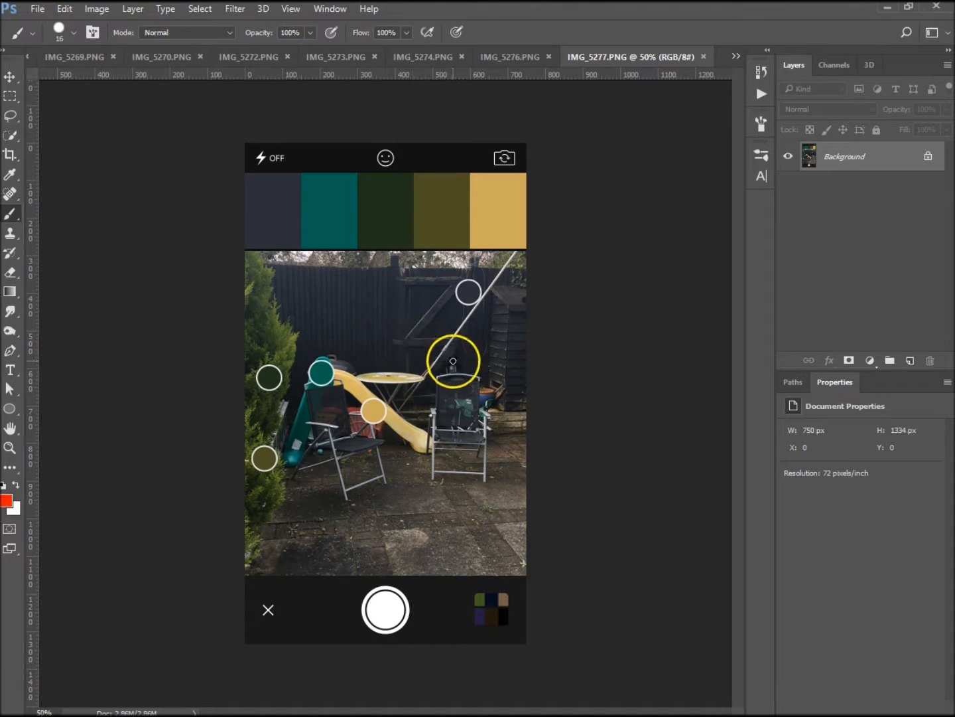
pyautogui.moveTo(453, 360); pyautogui.dragTo(418, 376)
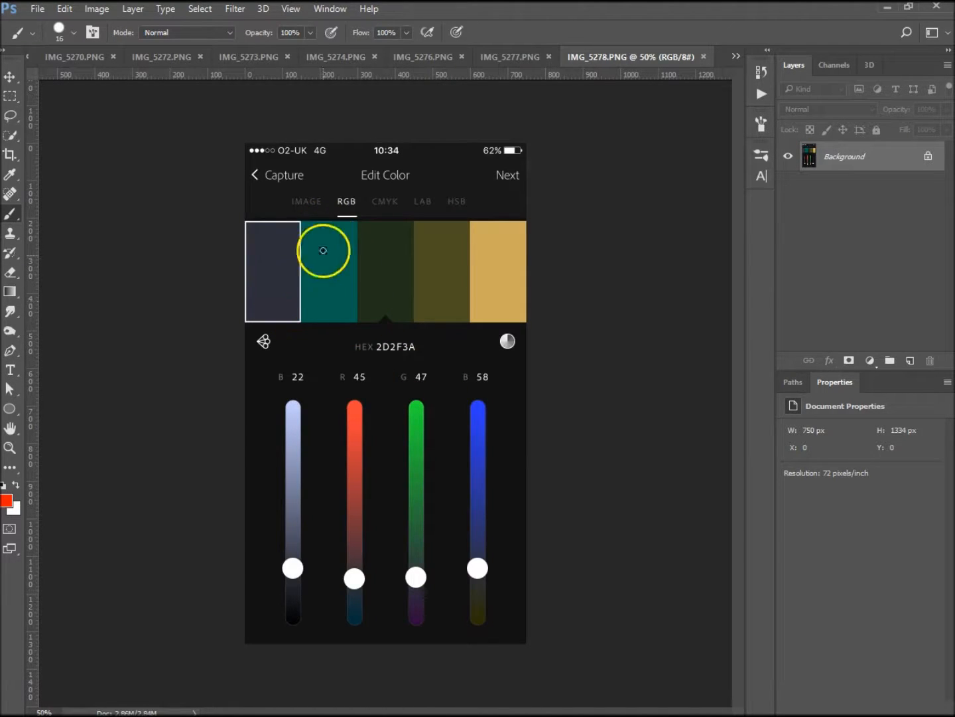
pyautogui.moveTo(360, 433)
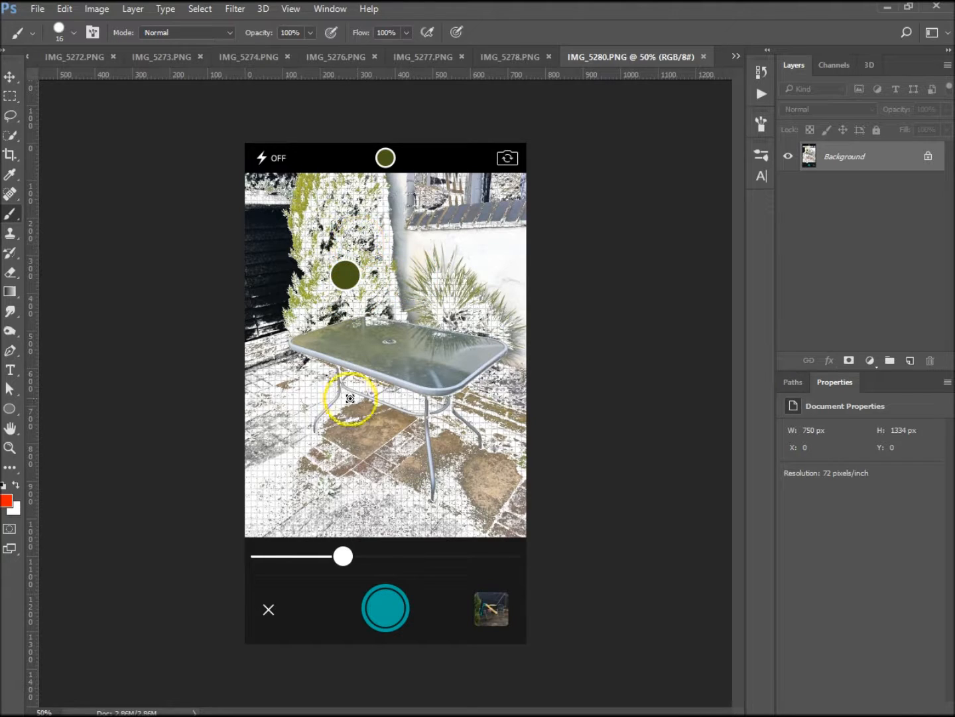
# - Create a blank white 1000 × 1000 px document at 300 ppi
pyautogui.moveTo(349, 398); pyautogui.dragTo(424, 474)
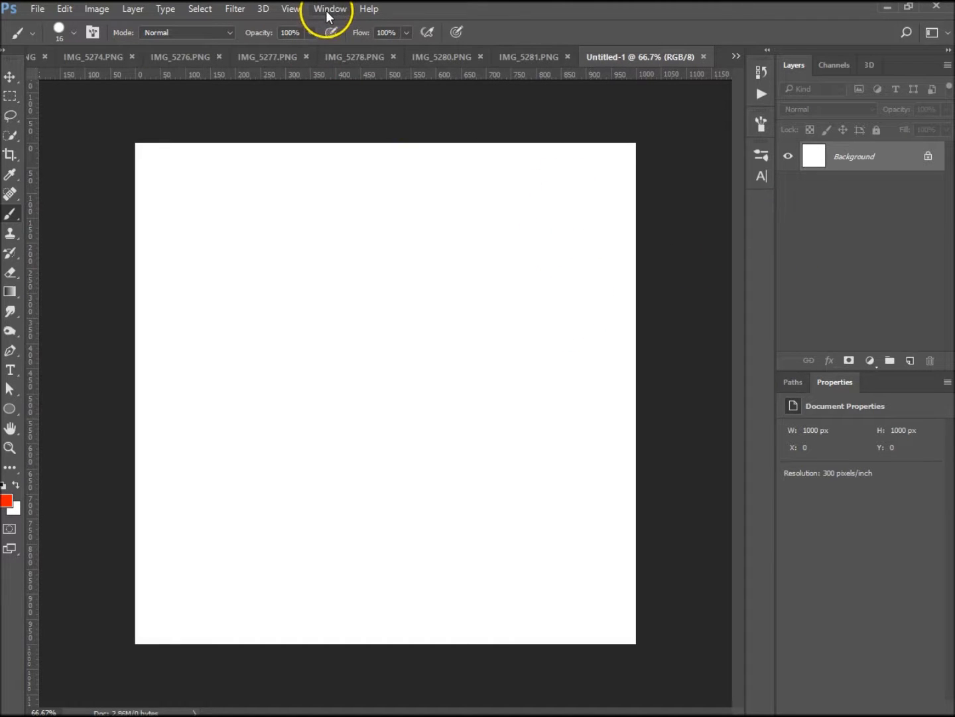
pyautogui.click(329, 9)
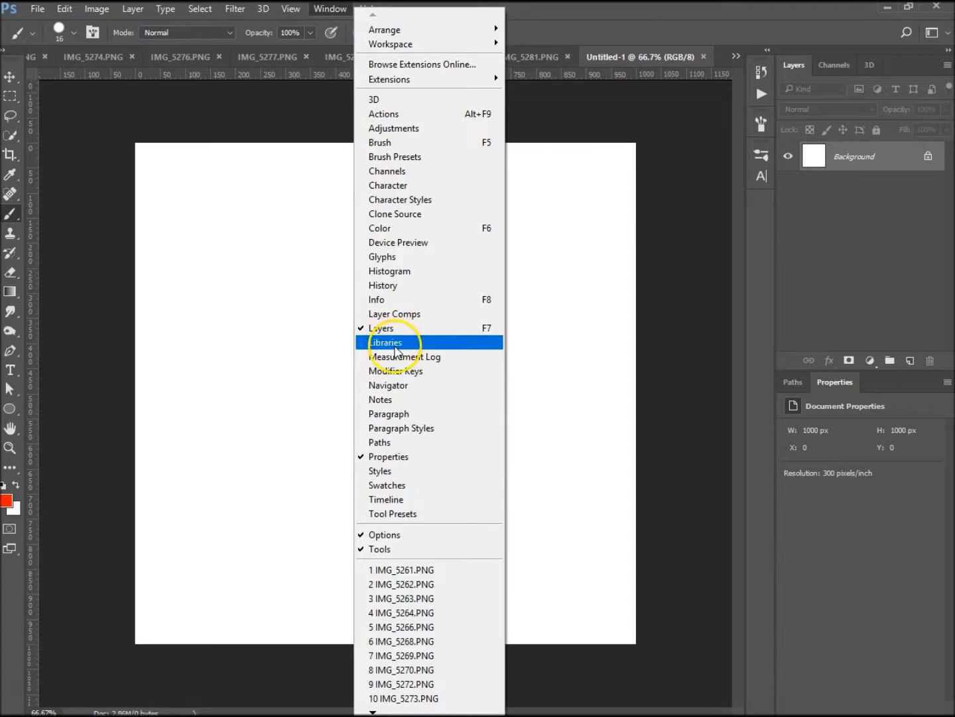
# - Open the Libraries panel and switch to My Library to browse its colours and themes
pyautogui.click(387, 342)
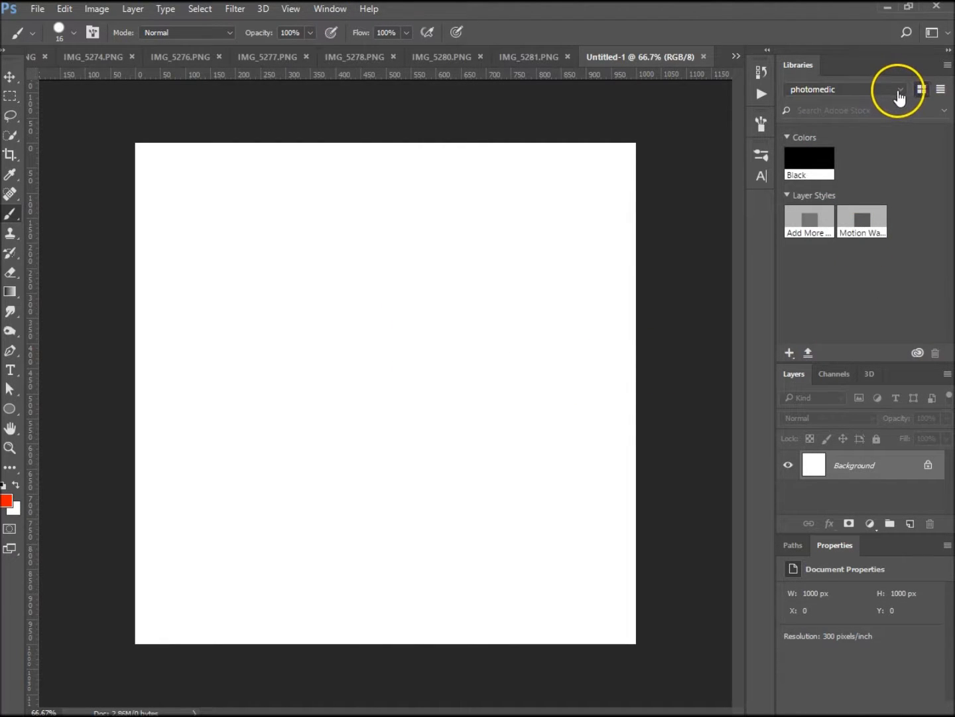
pyautogui.click(901, 89)
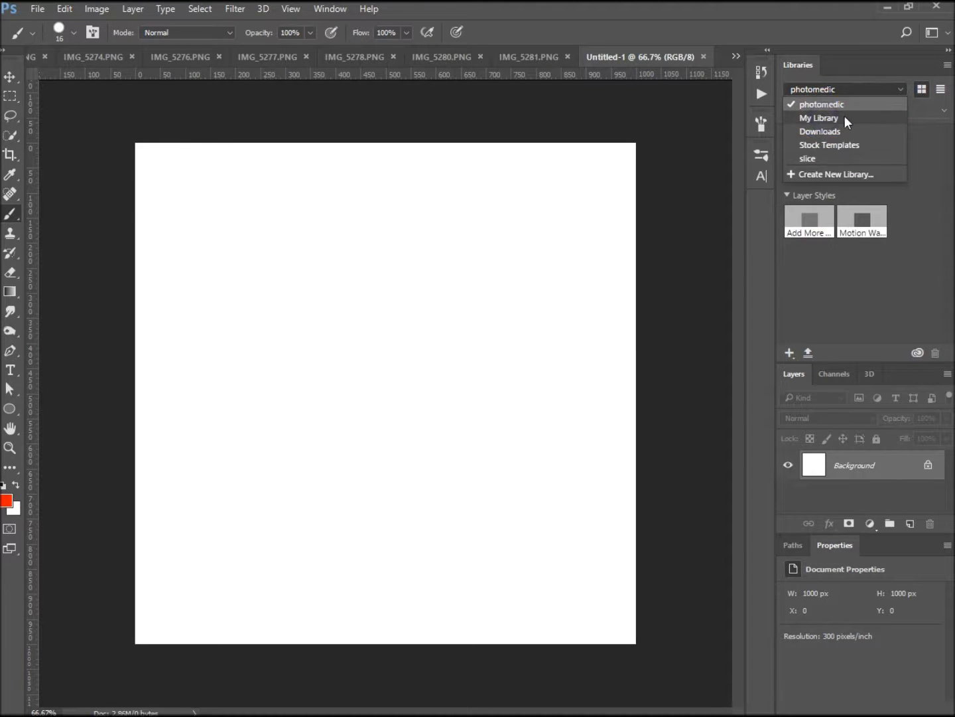
pyautogui.click(819, 118)
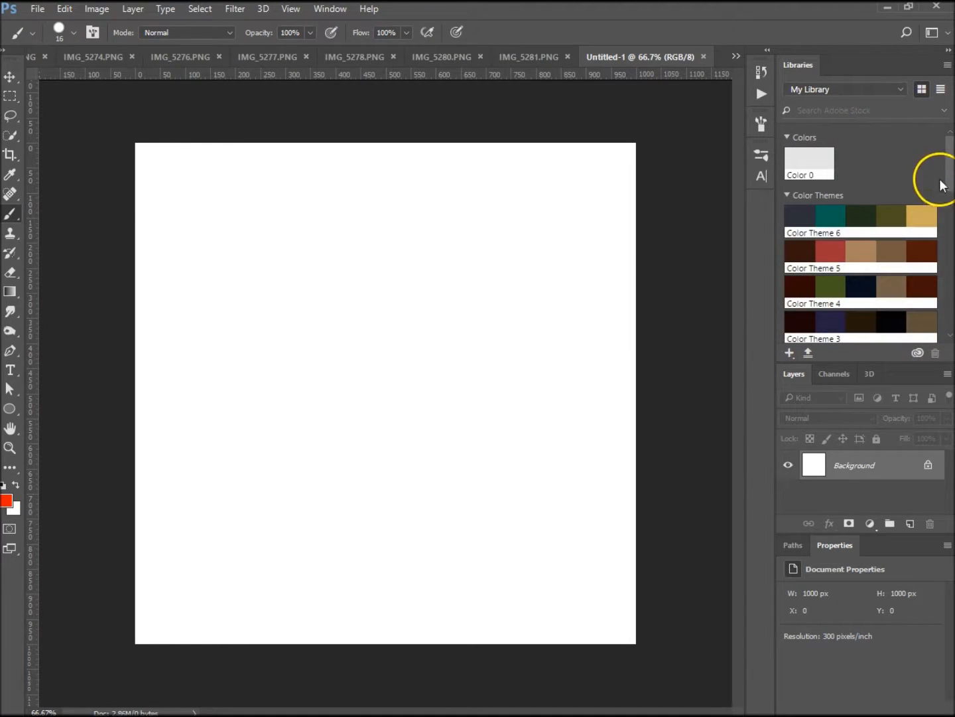
pyautogui.scroll(-3)
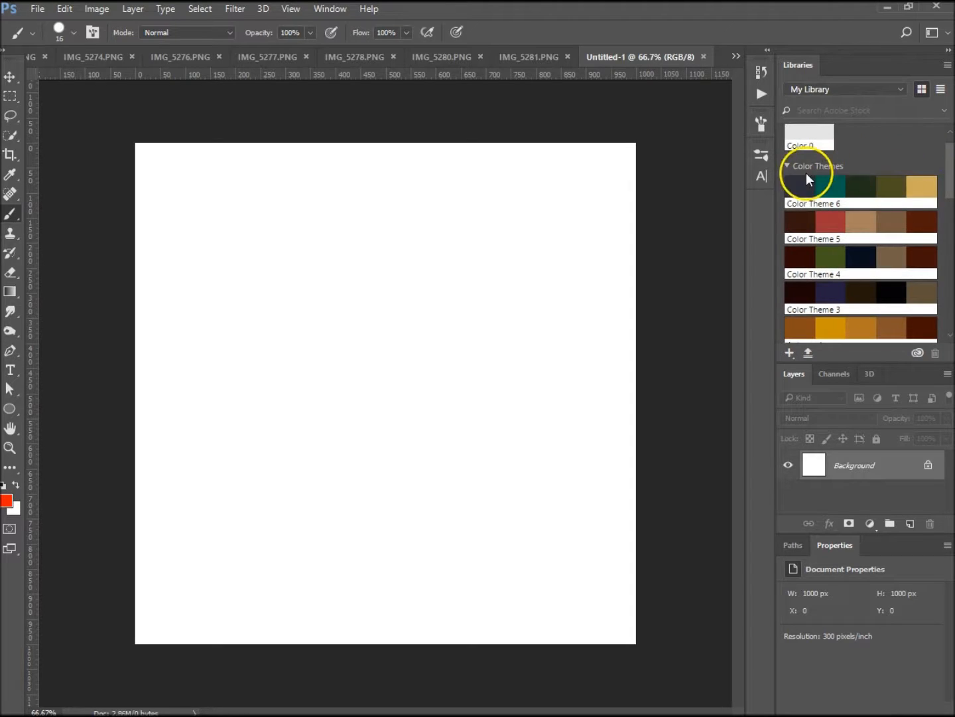
pyautogui.moveTo(886, 179)
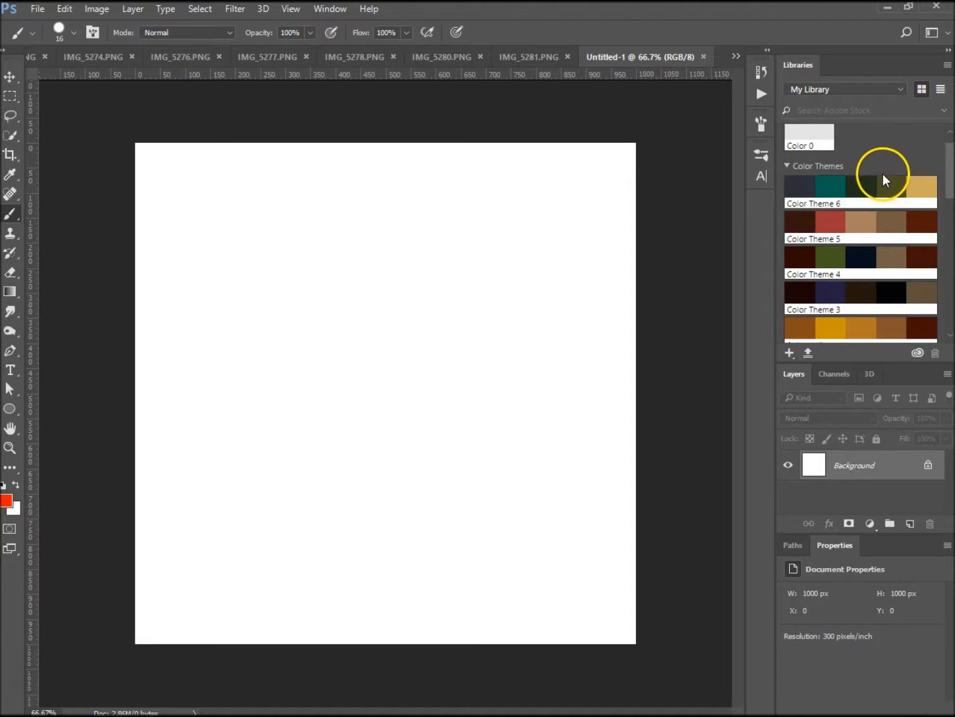
pyautogui.moveTo(889, 169)
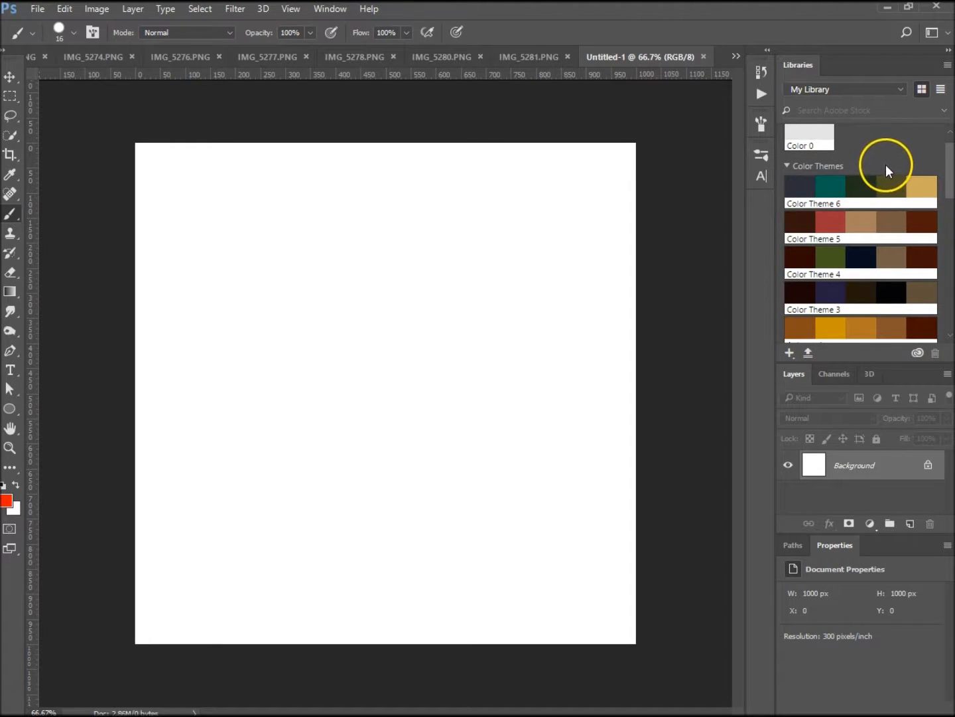
pyautogui.moveTo(912, 165)
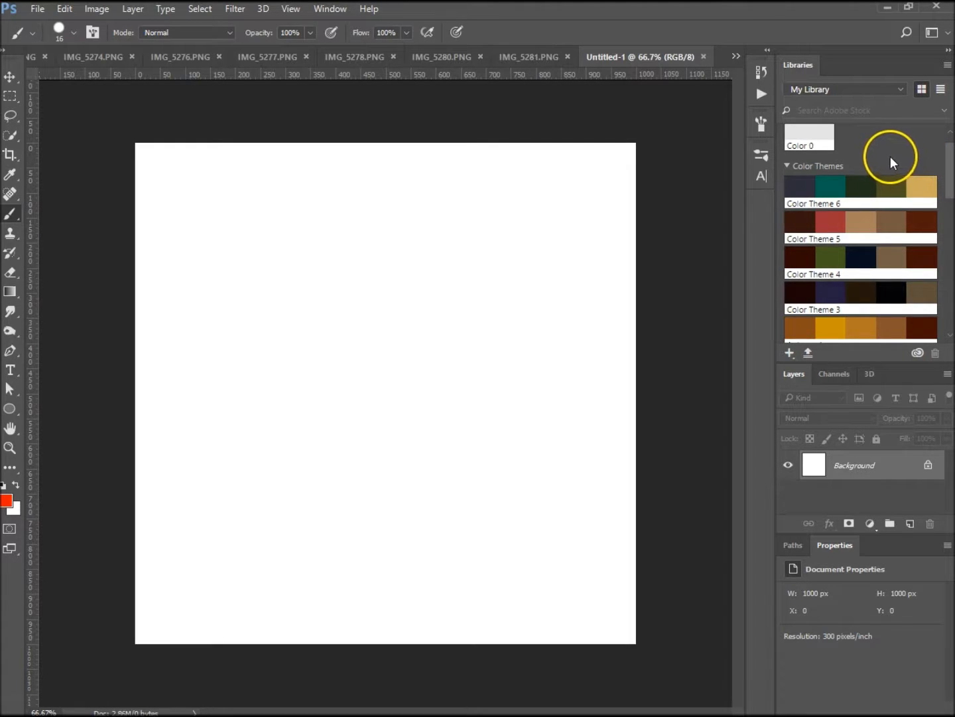
pyautogui.moveTo(871, 161)
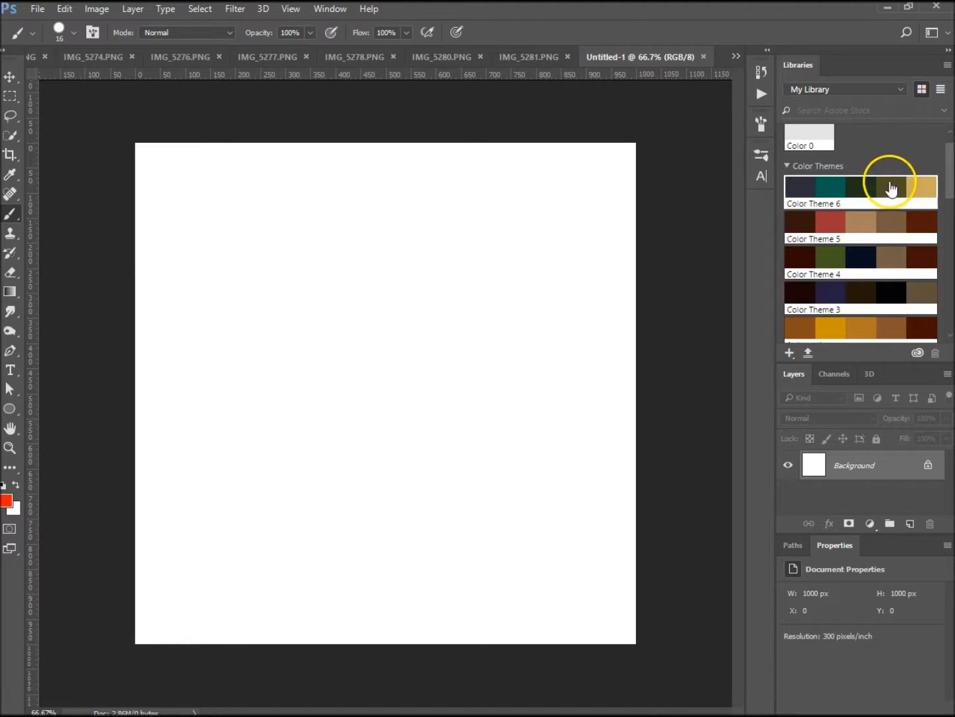
pyautogui.scroll(-3)
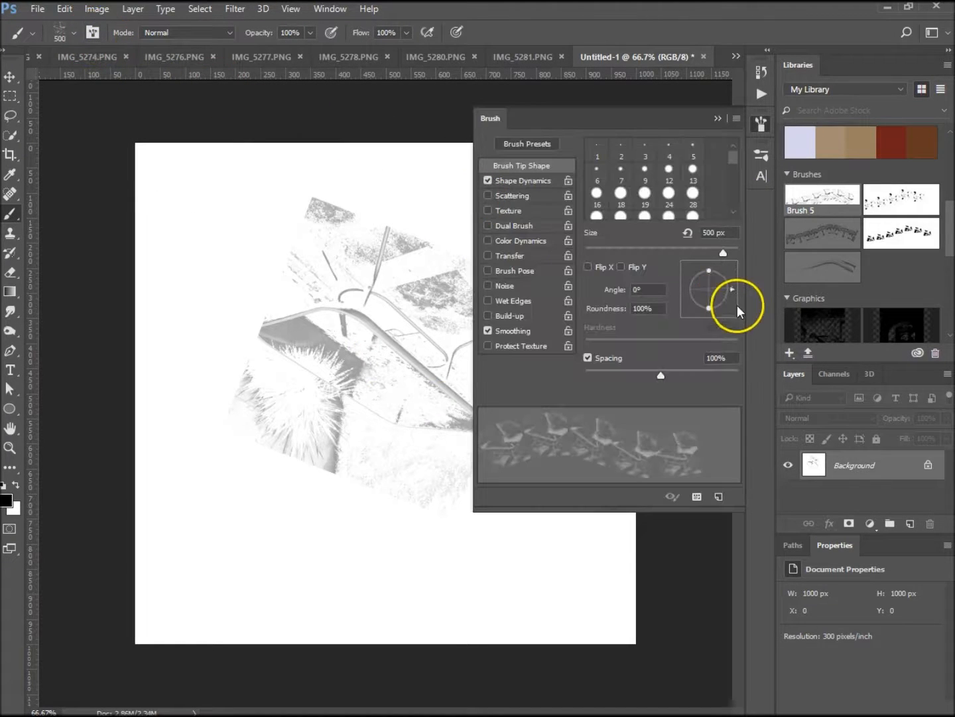
# - Rotate the glass-table brush tip and paint a rotated table stroke on the canvas
pyautogui.moveTo(732, 288); pyautogui.dragTo(697, 325)
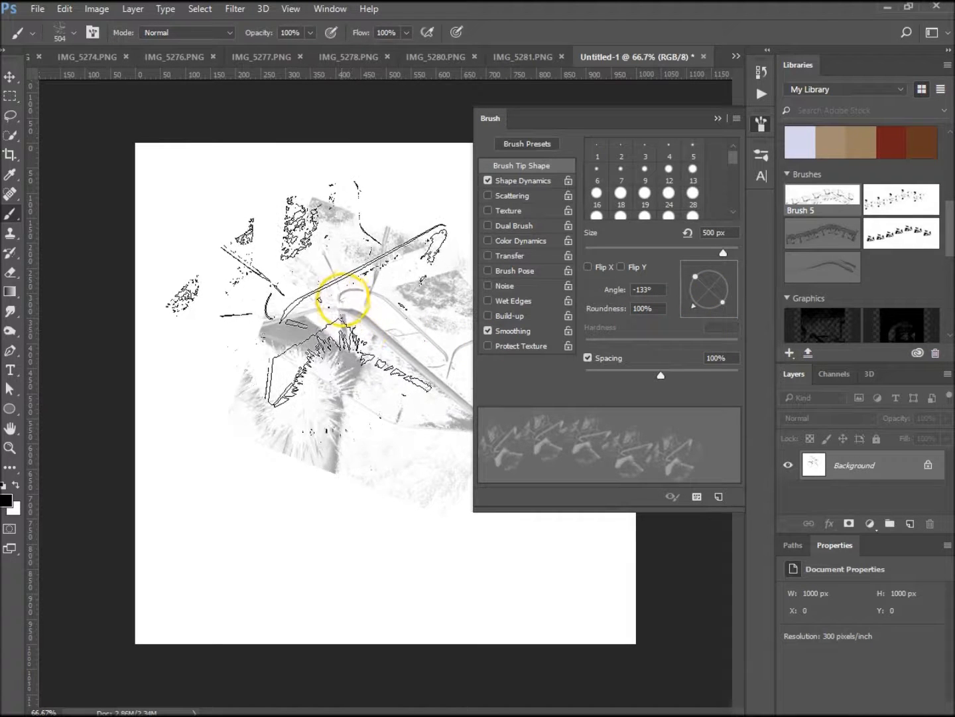
pyautogui.moveTo(700, 305); pyautogui.dragTo(709, 309)
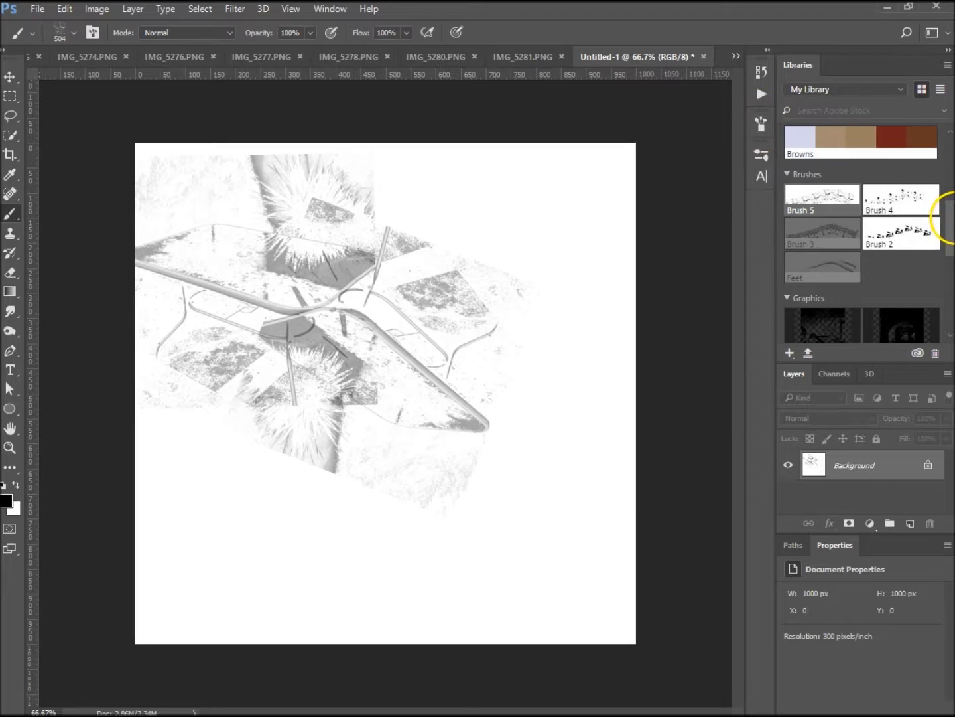
# - Commit the placed 'Outside' garden graphic and hide the brushed Background layer
pyautogui.scroll(-3)
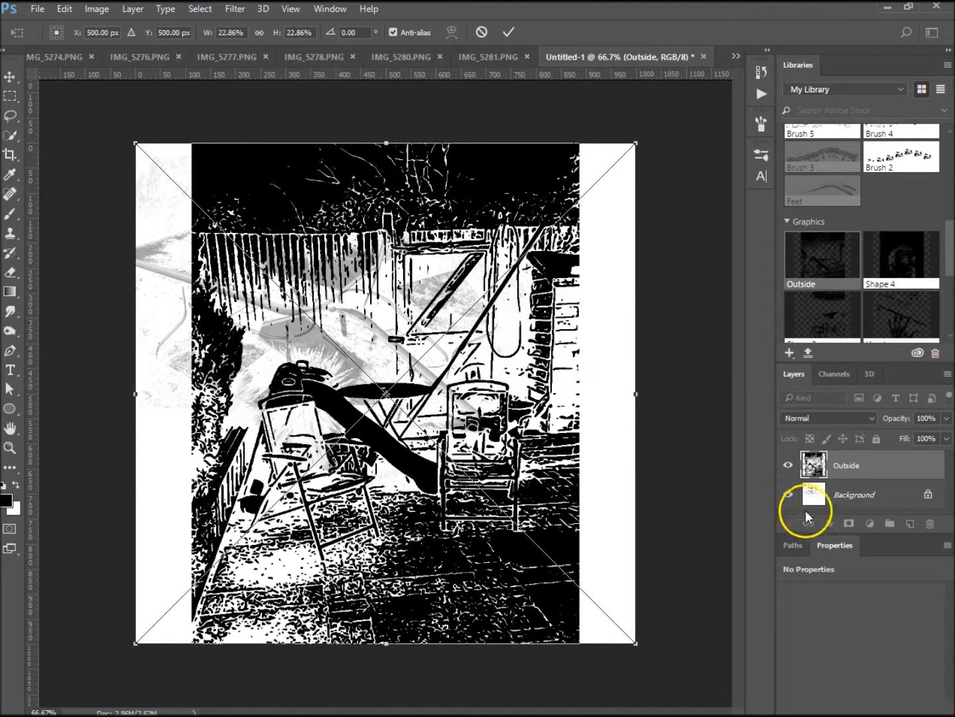
pyautogui.click(789, 494)
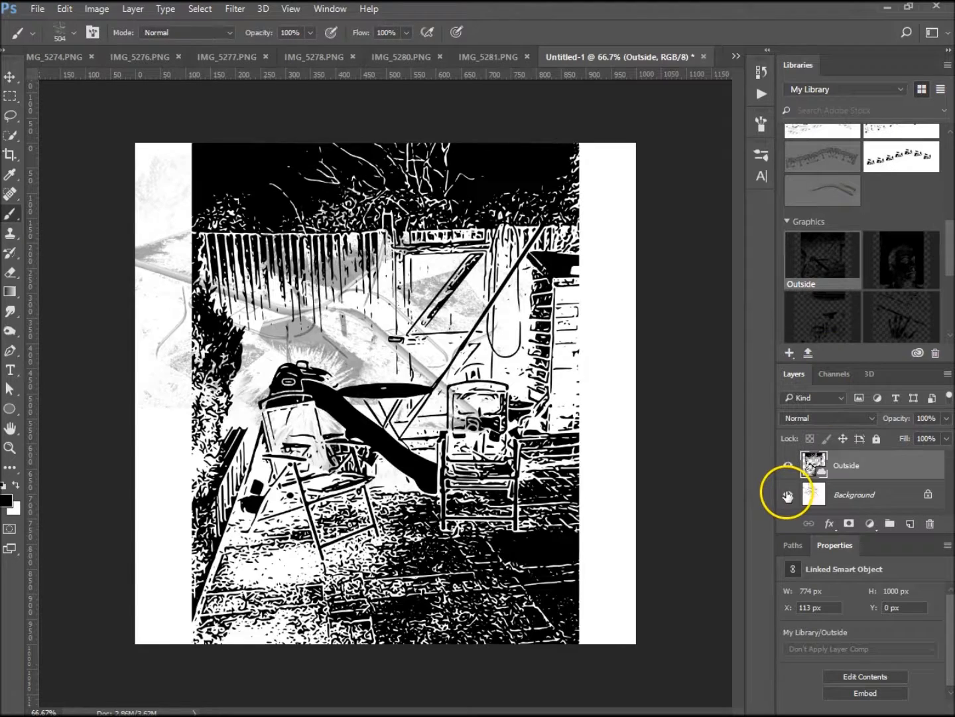
pyautogui.click(789, 494)
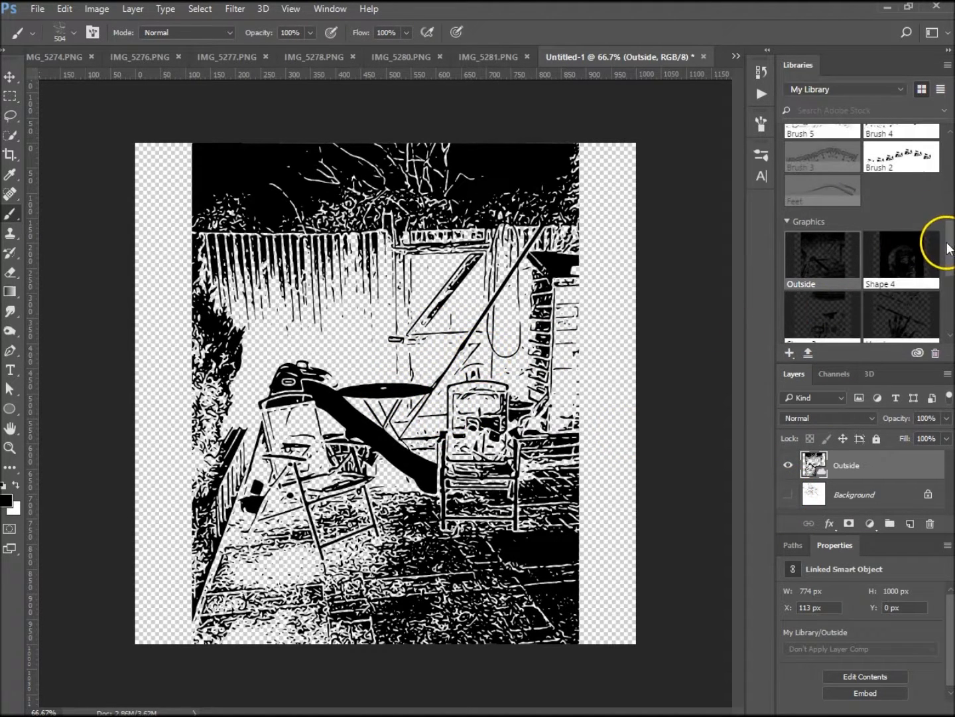
pyautogui.scroll(-3)
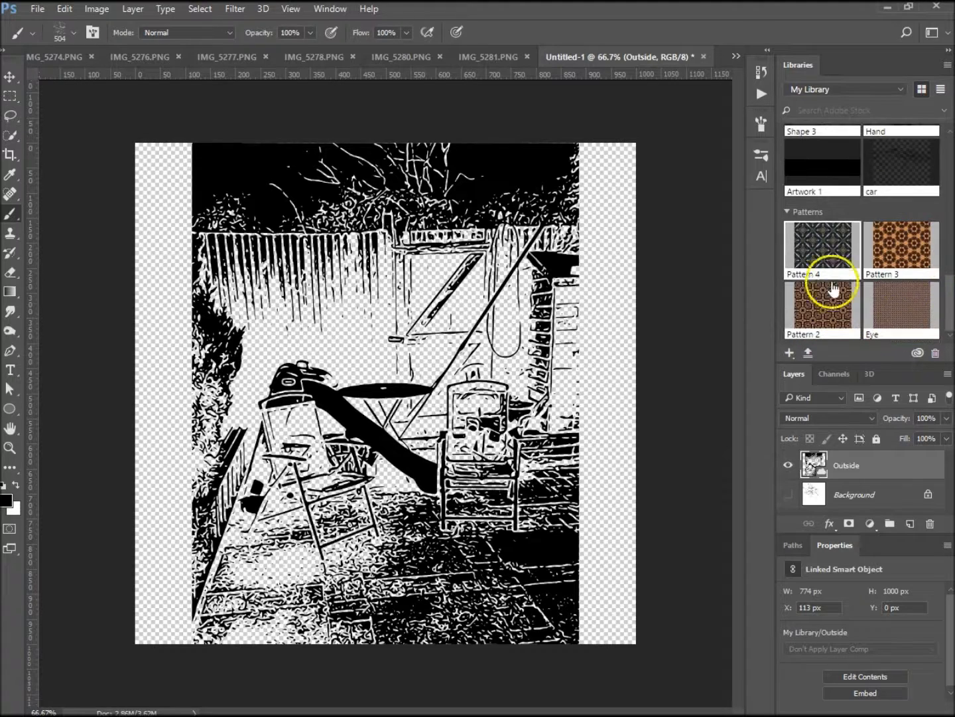
pyautogui.moveTo(826, 250)
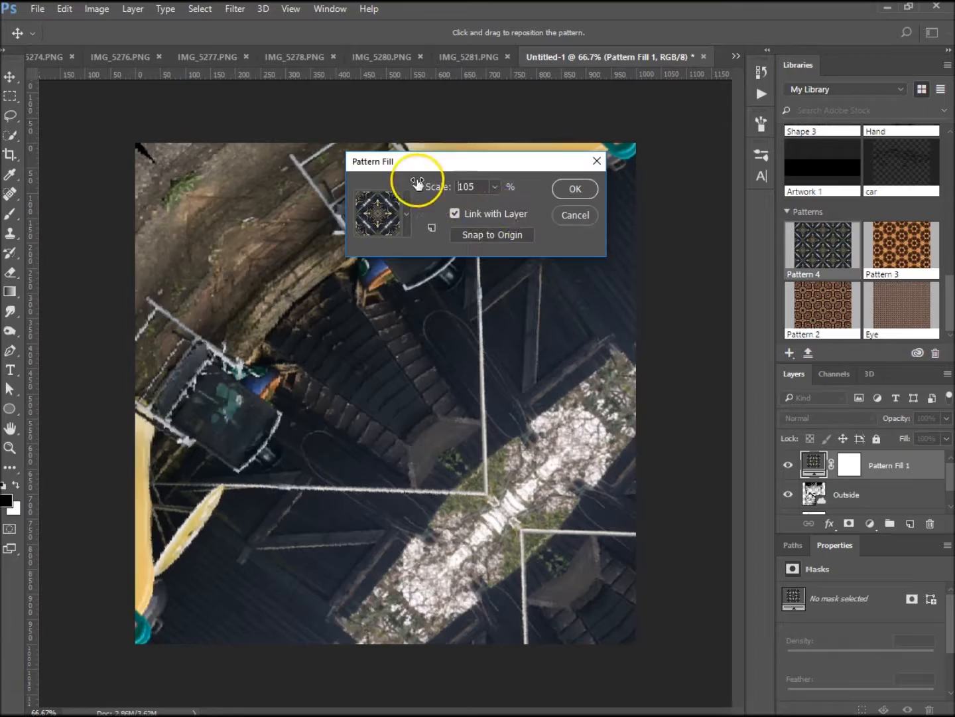
# - Add a Pattern 4 fill layer at 1% scale covering the canvas
pyautogui.write('1')
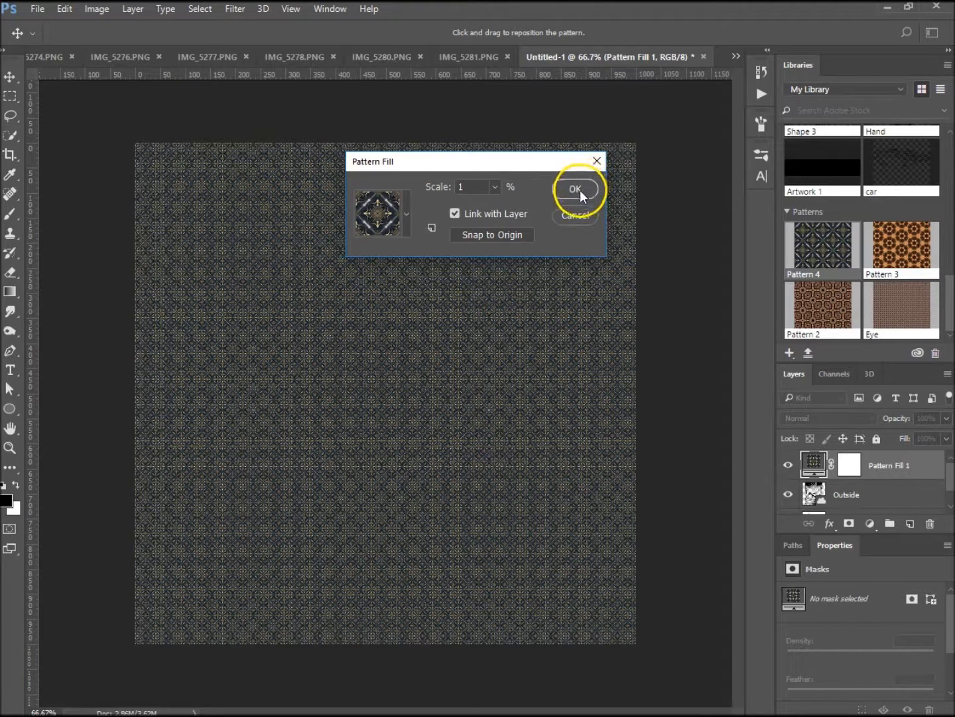
pyautogui.click(575, 189)
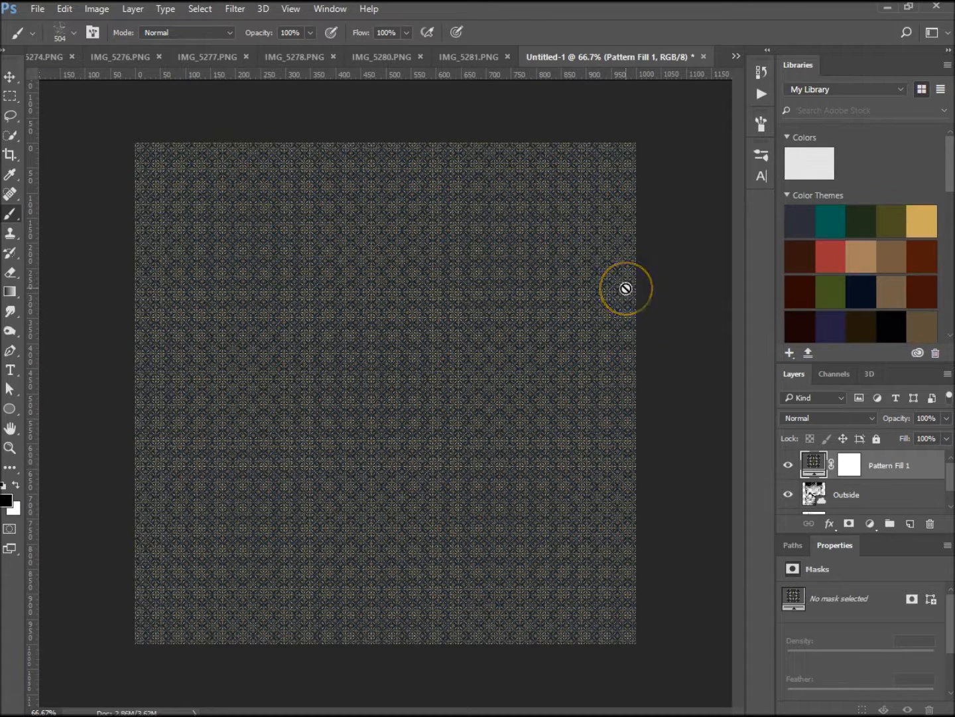
pyautogui.moveTo(684, 299)
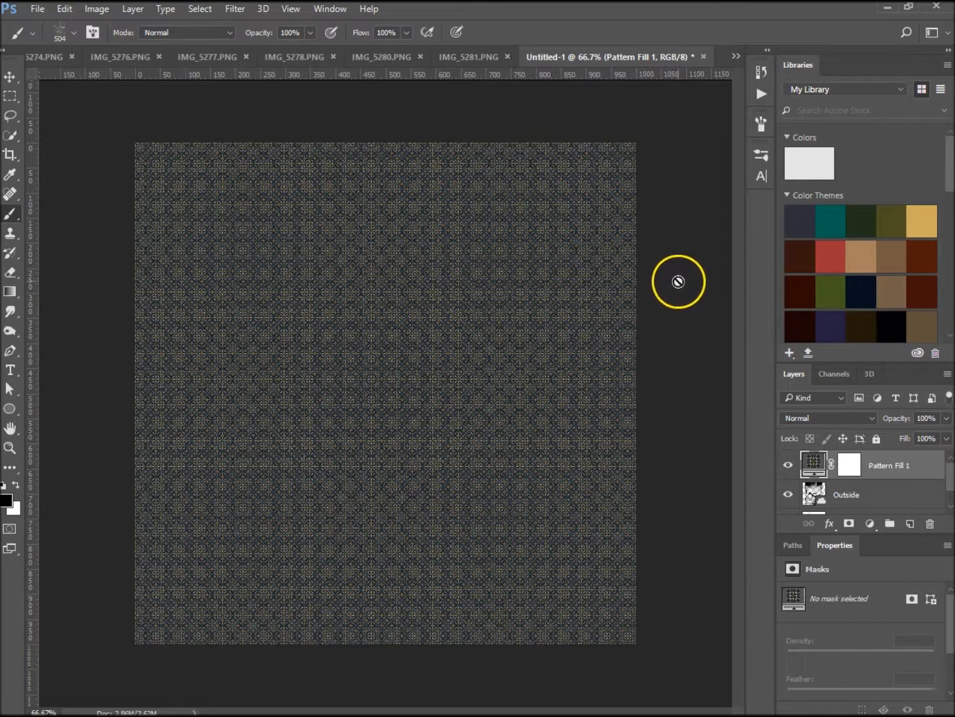
pyautogui.moveTo(677, 296)
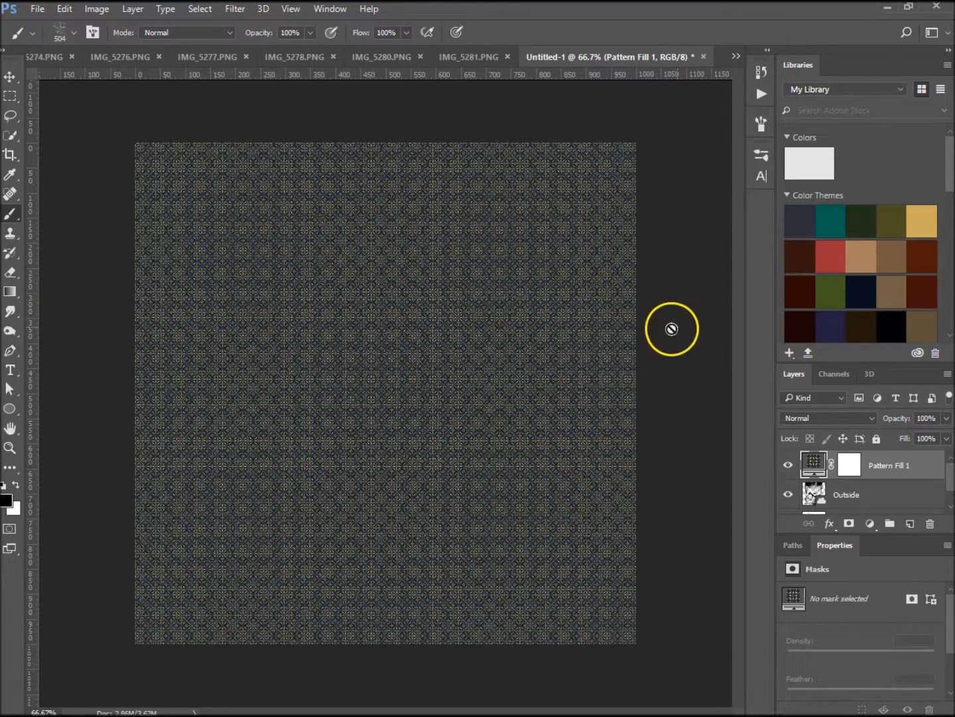
pyautogui.moveTo(126, 446)
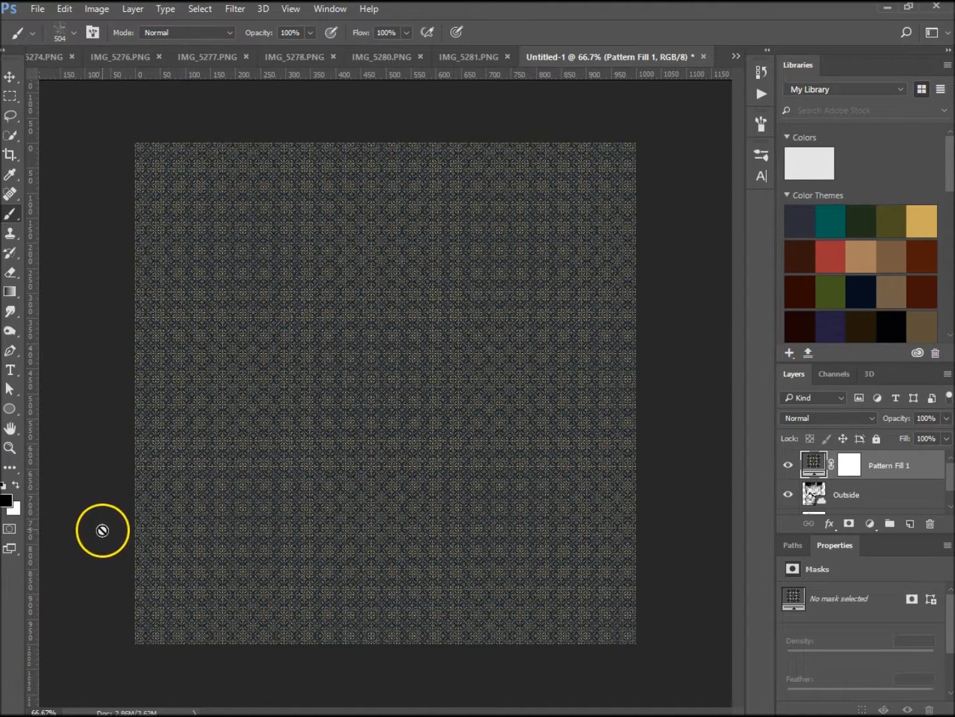
pyautogui.moveTo(91, 585)
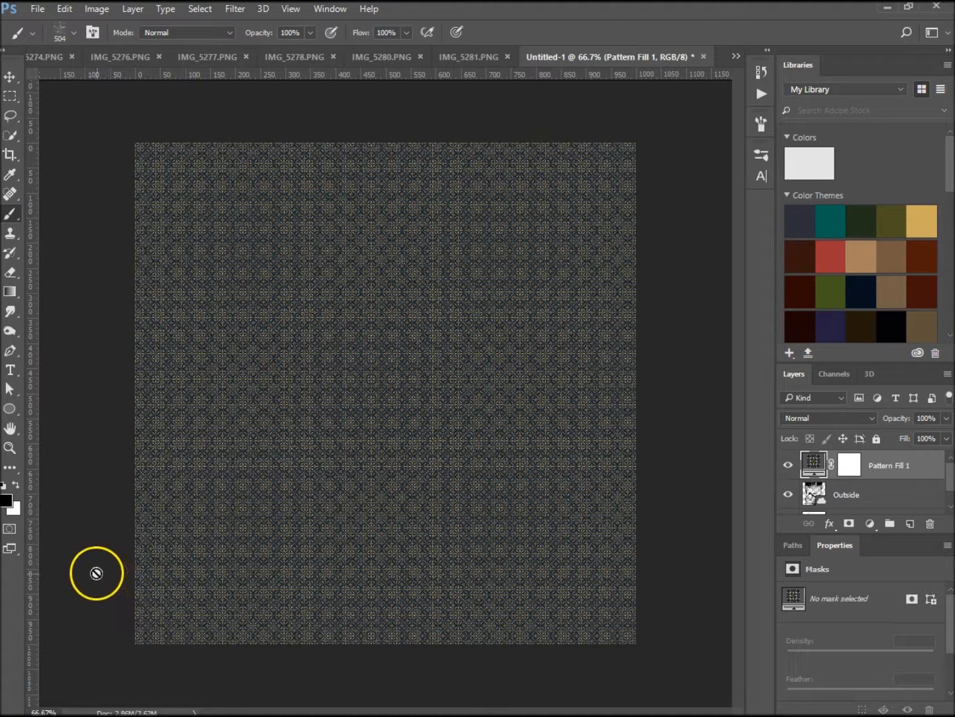
pyautogui.moveTo(119, 566)
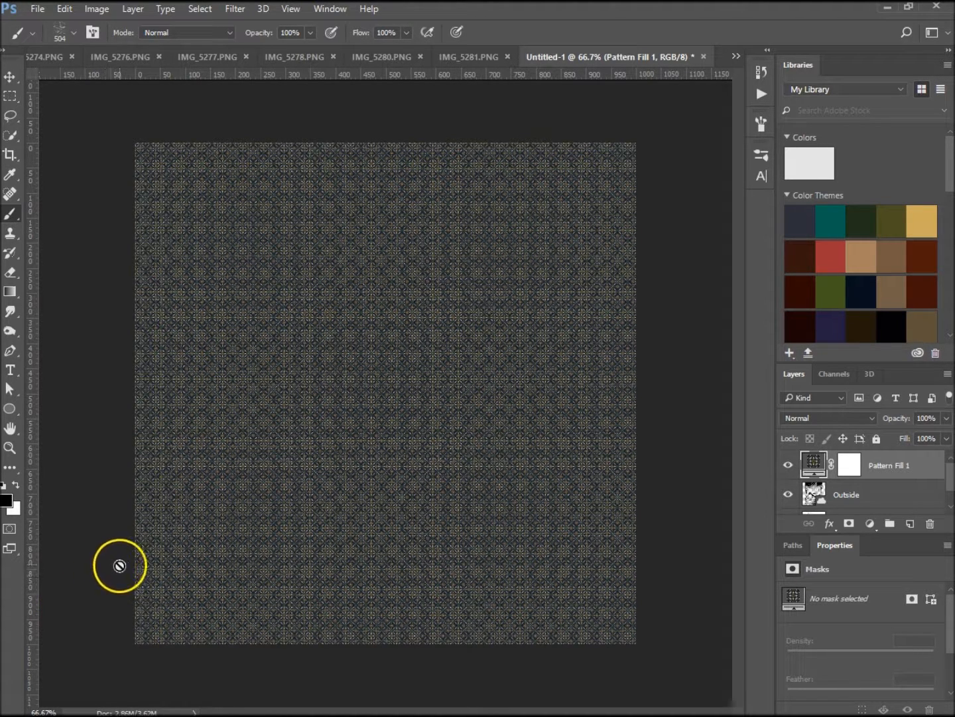